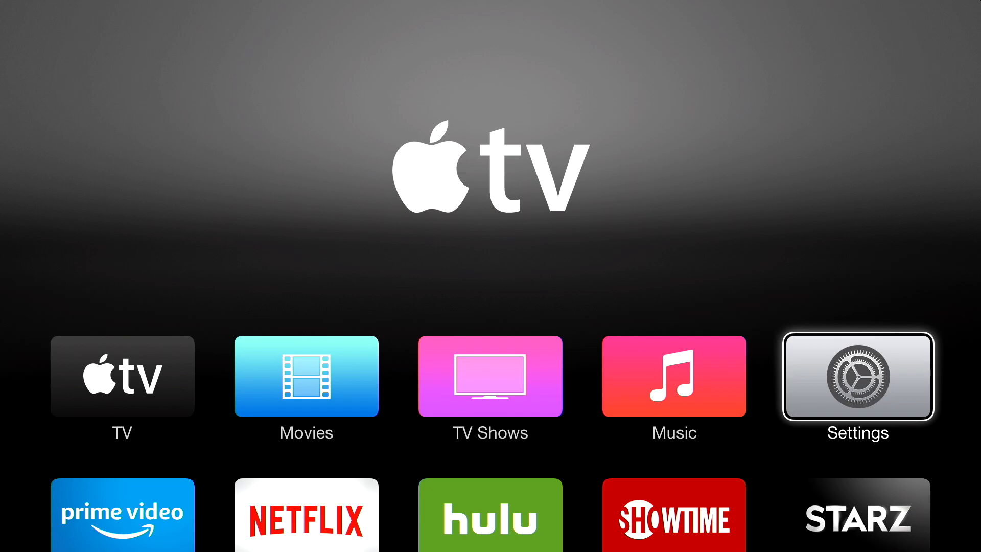
# Open Settings from the Apple TV home screen, showing General, Screen Saver, iCloud and AirPlay.
pyautogui.click(858, 376)
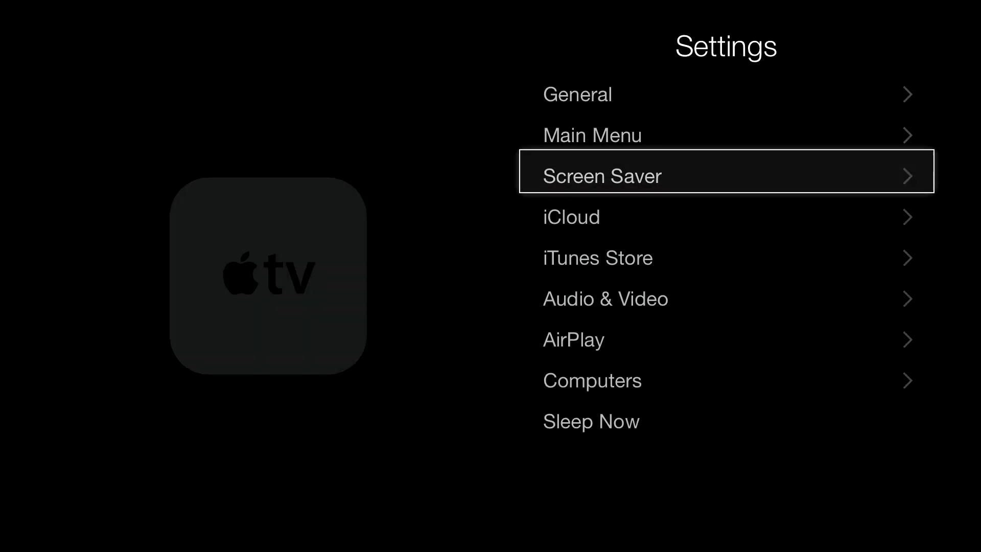